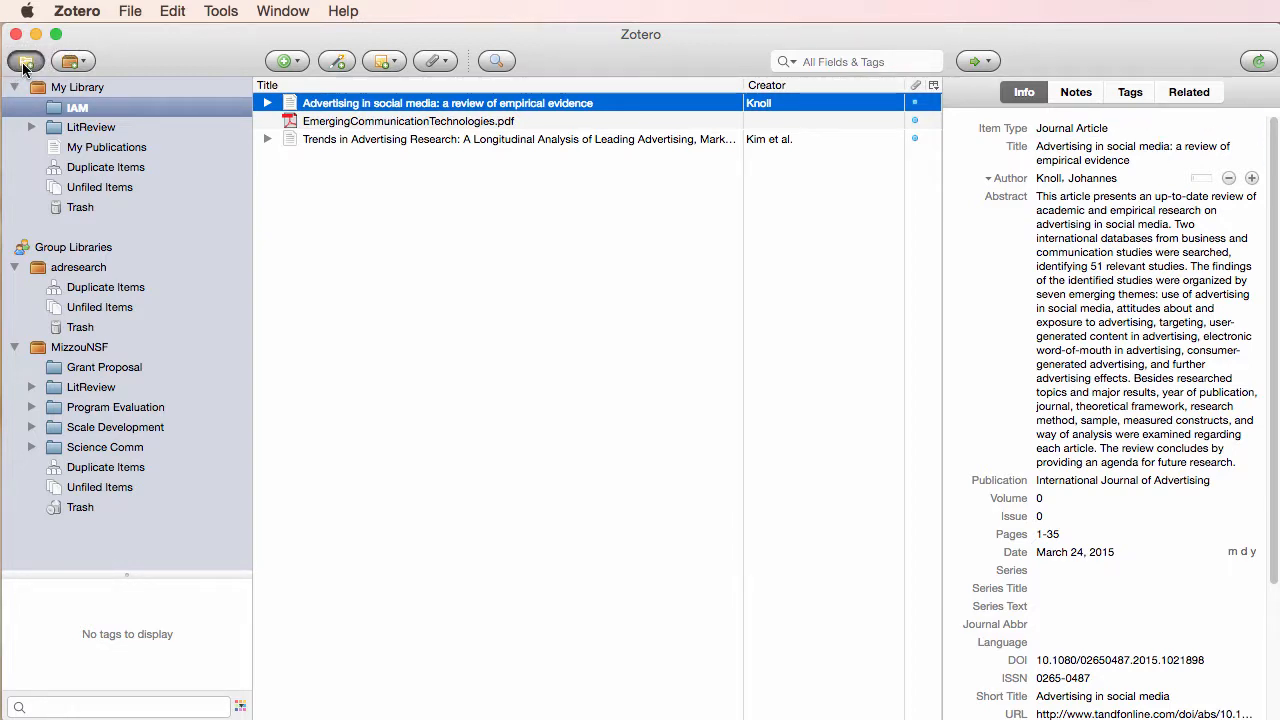
- Create a new collection named 'English 4200' in My Library
click(28, 52)
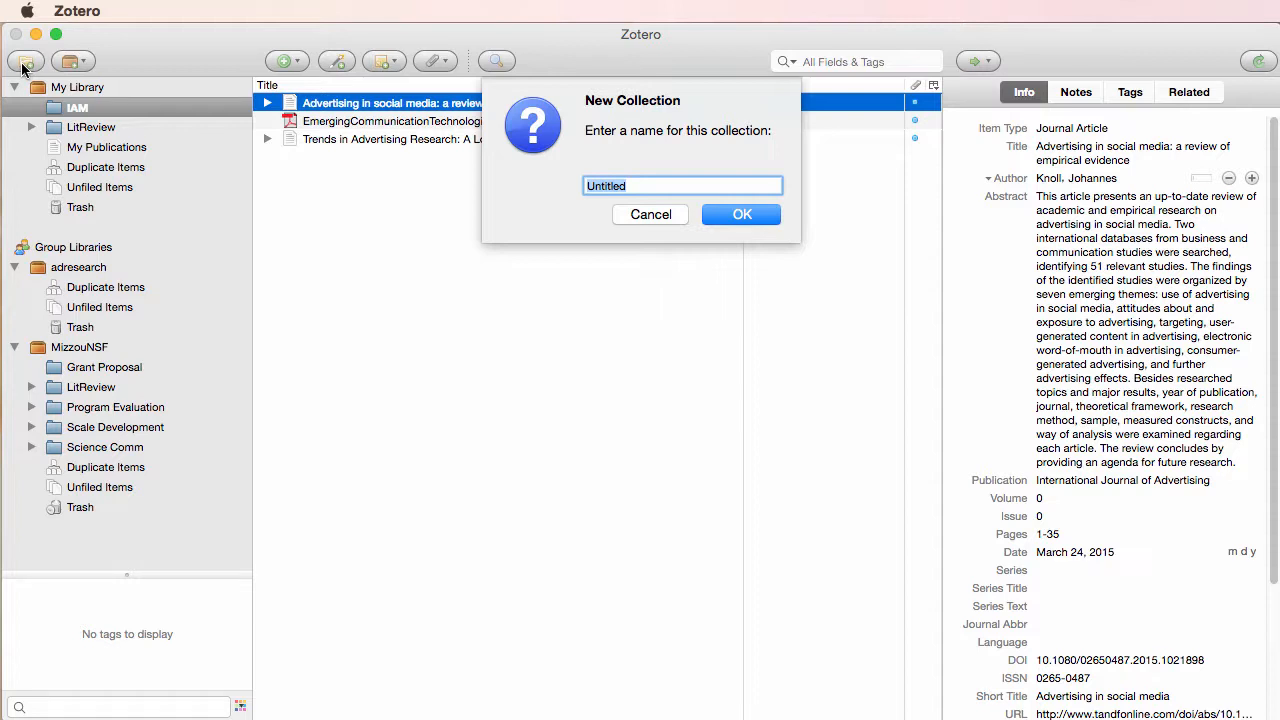
mouse_move(76, 54)
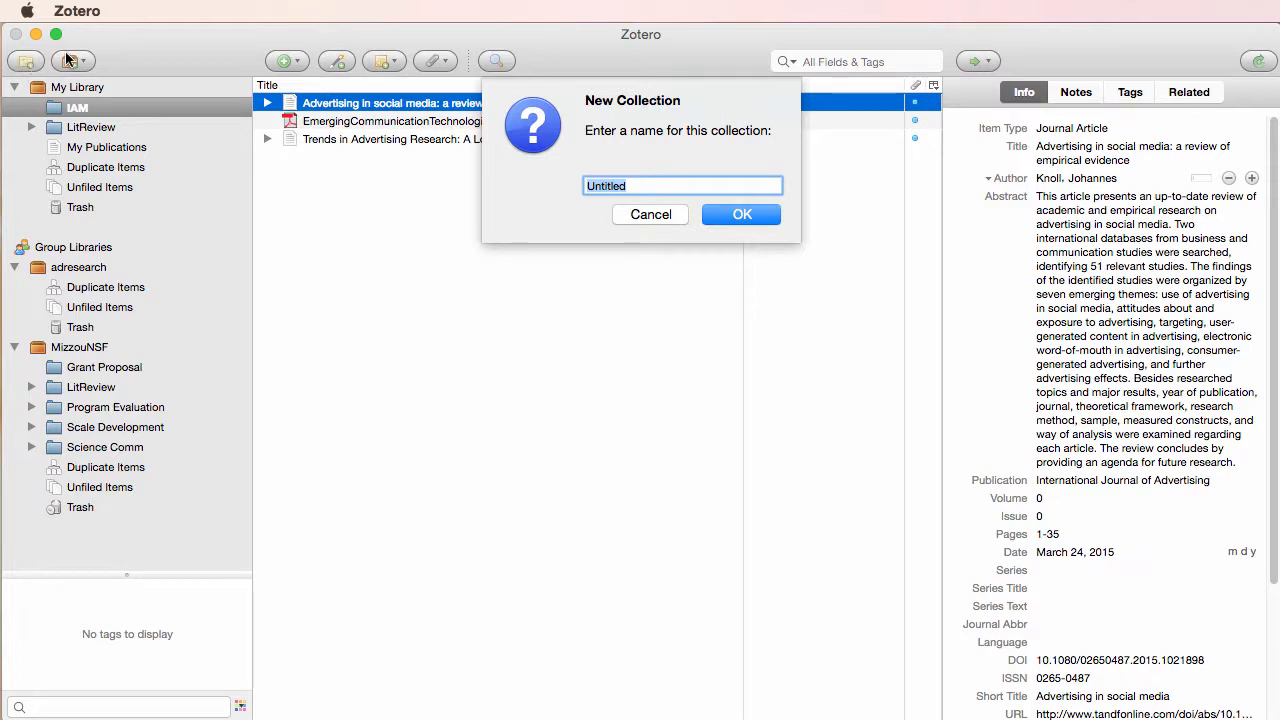
text(English 4200)
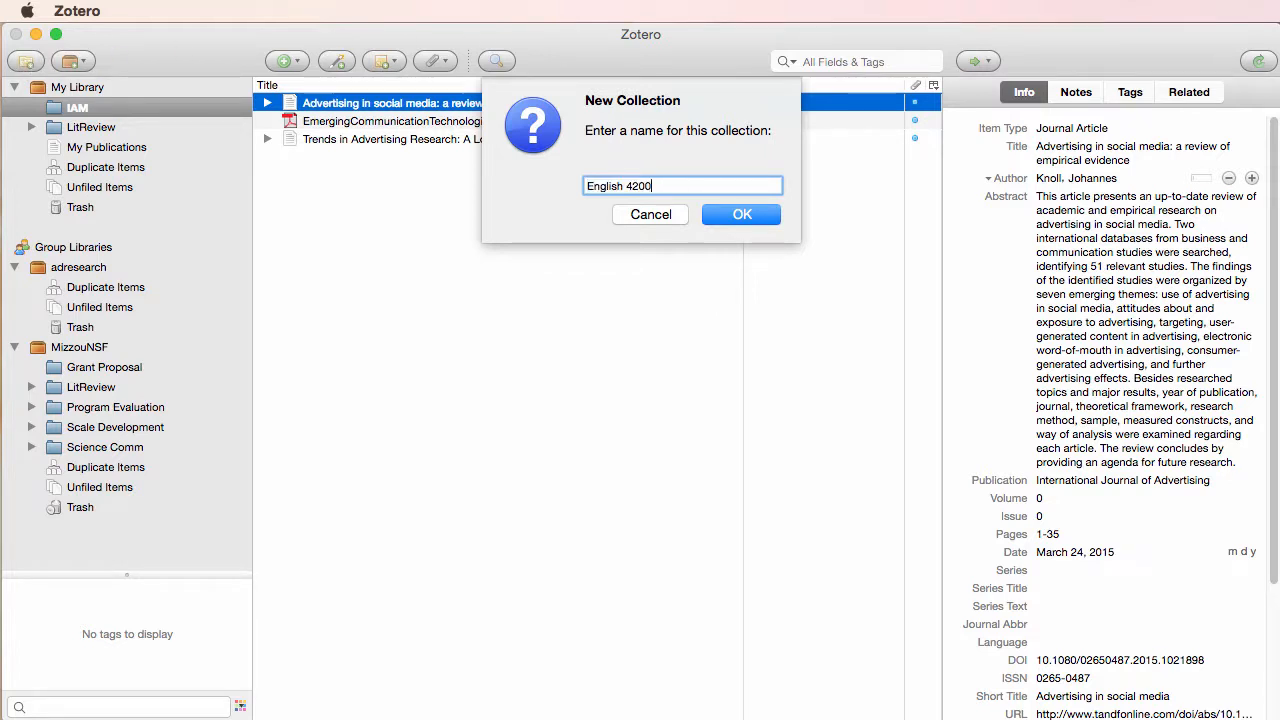
click(741, 214)
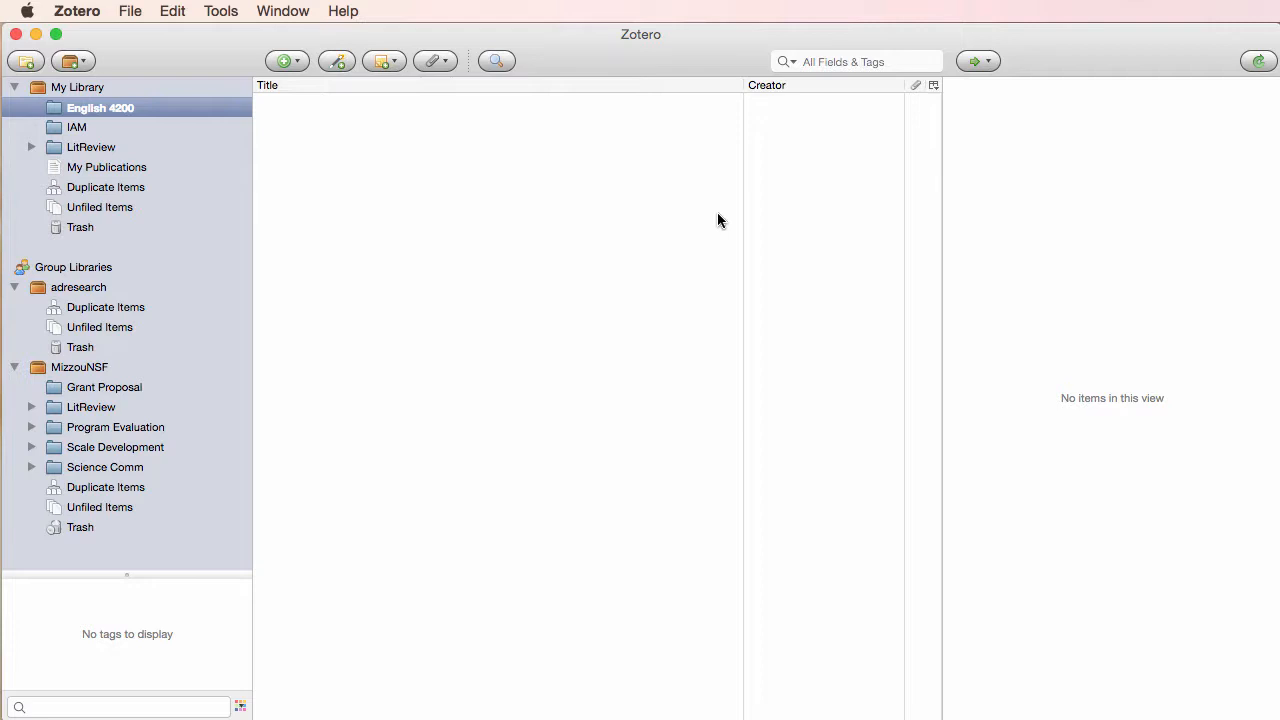
- Add a subcollection named 'Paper 1' inside the English 4200 collection
right_click(95, 107)
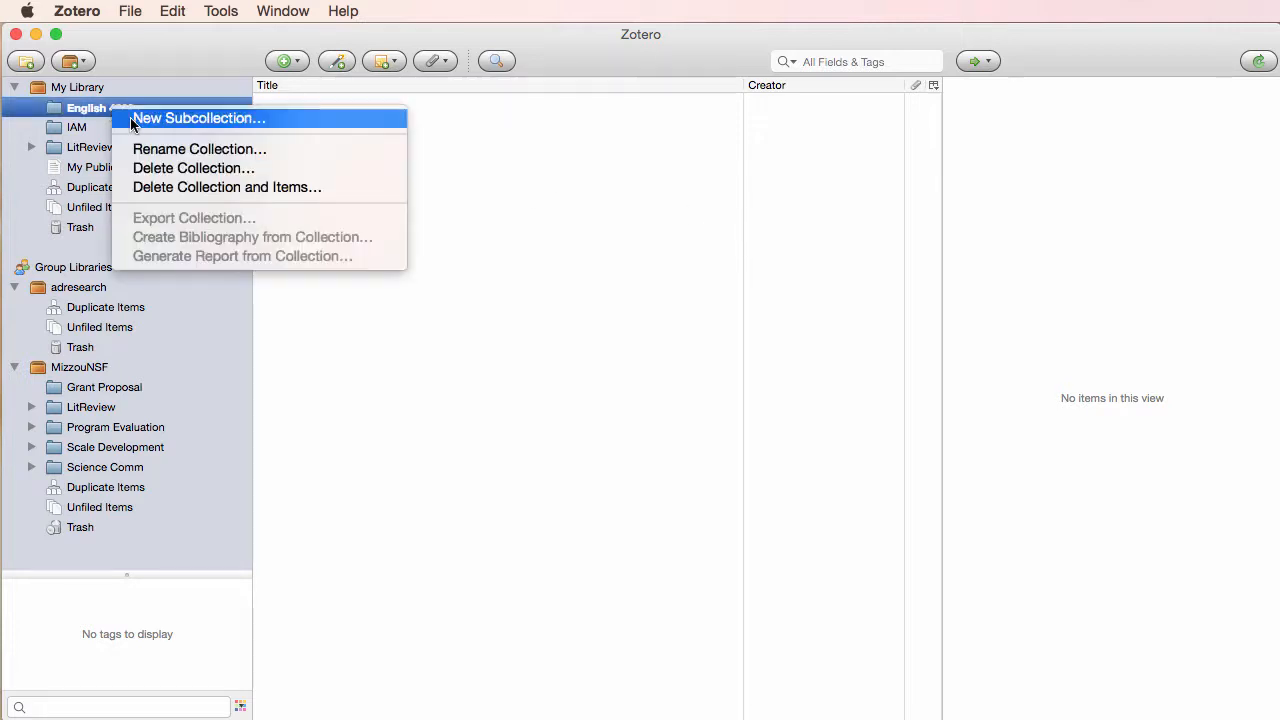
click(198, 118)
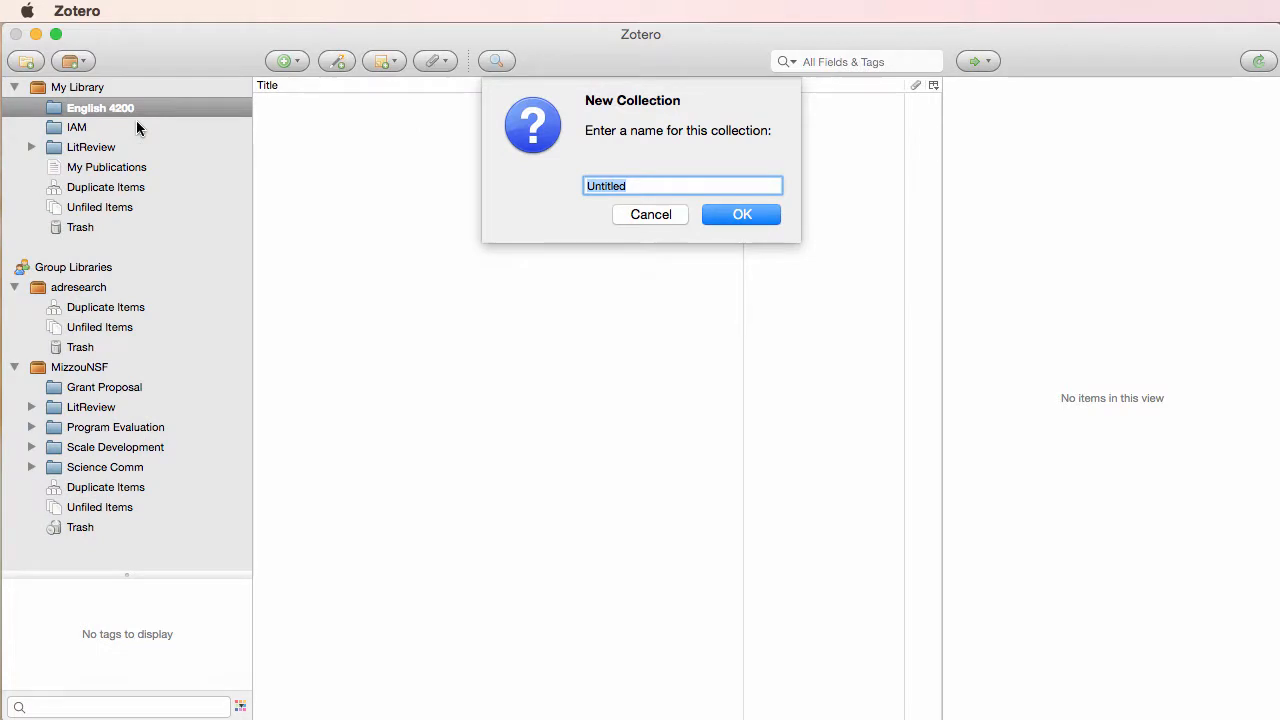
text(P)
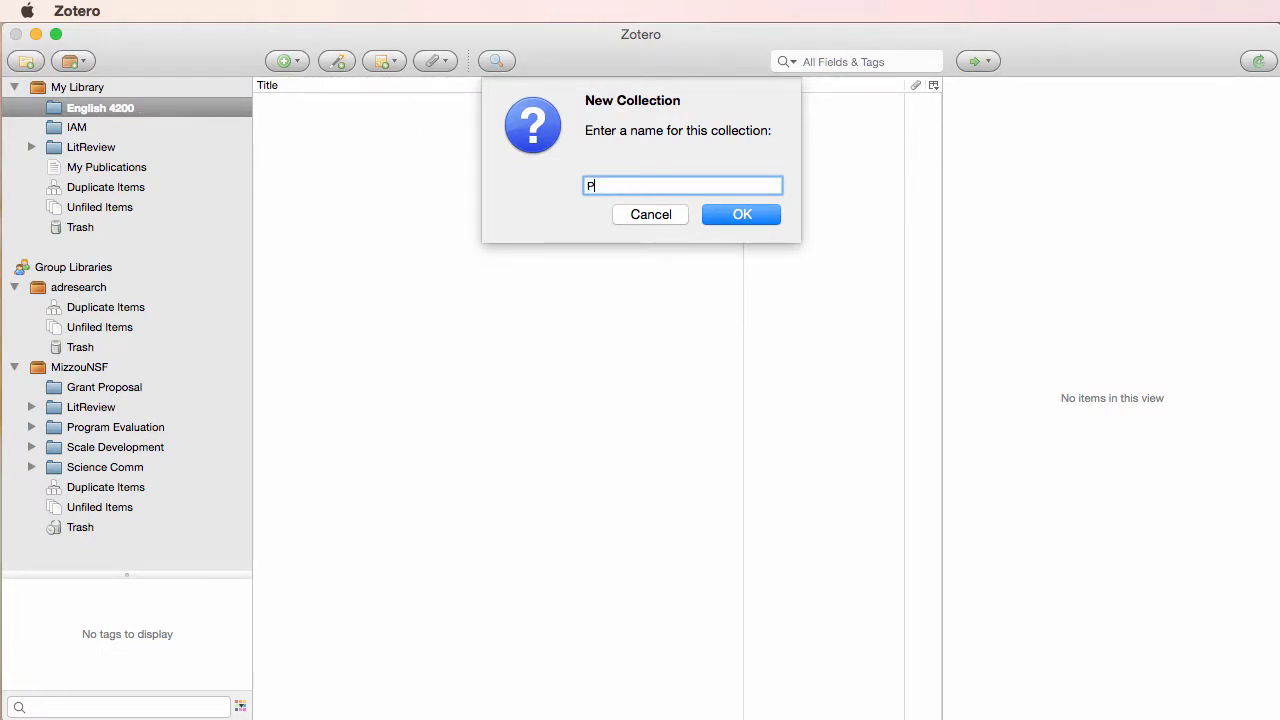
click(741, 214)
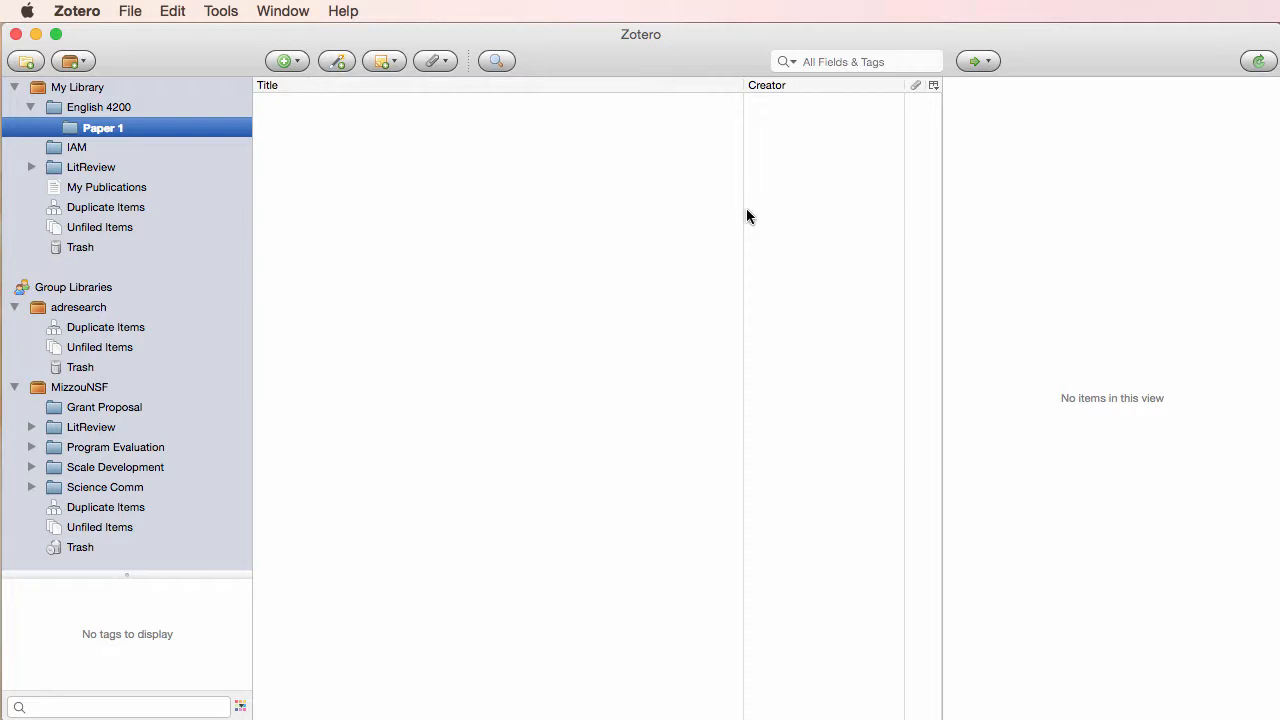
mouse_move(50, 68)
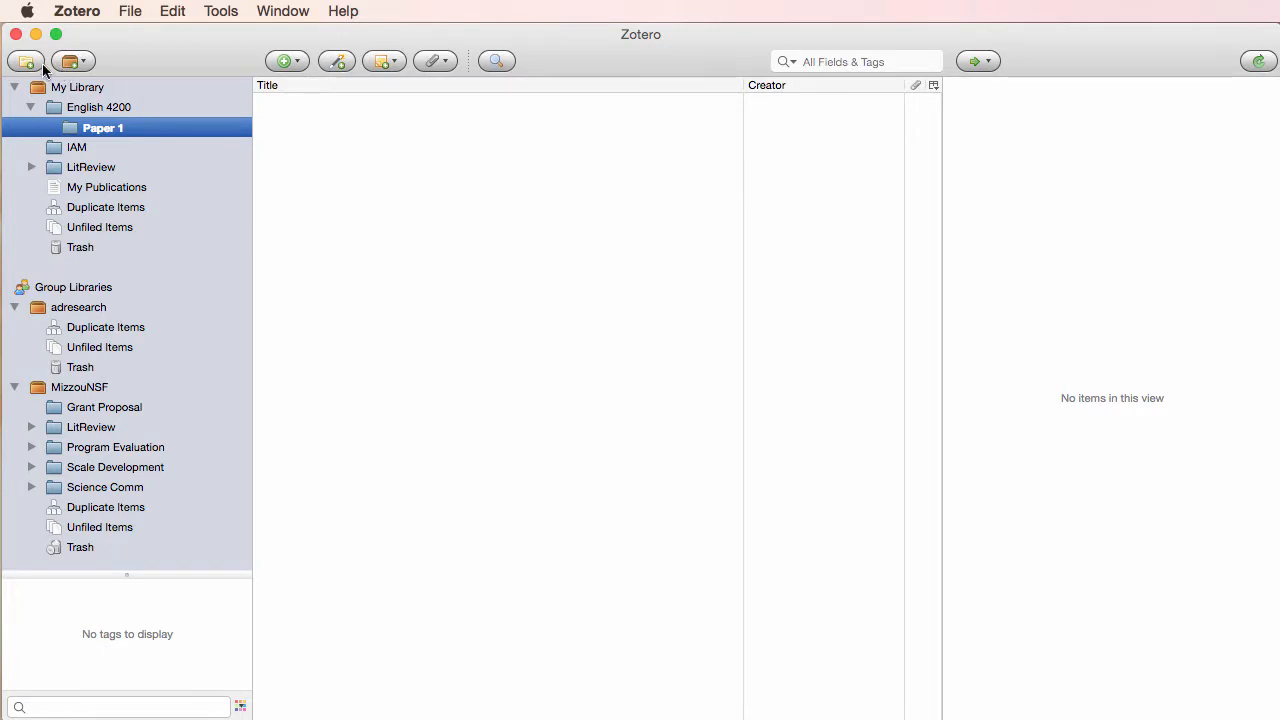
- Browse My Library and My Publications, ending on the empty Duplicate Items view
click(27, 60)
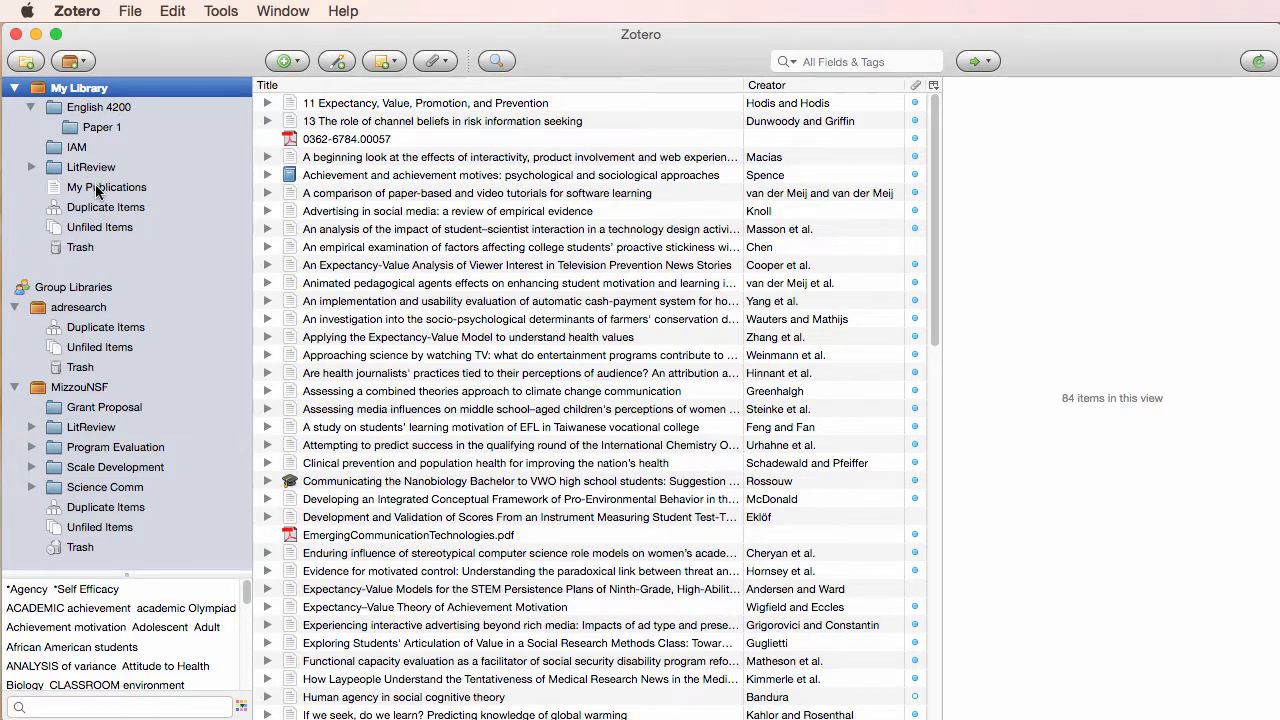
click(106, 188)
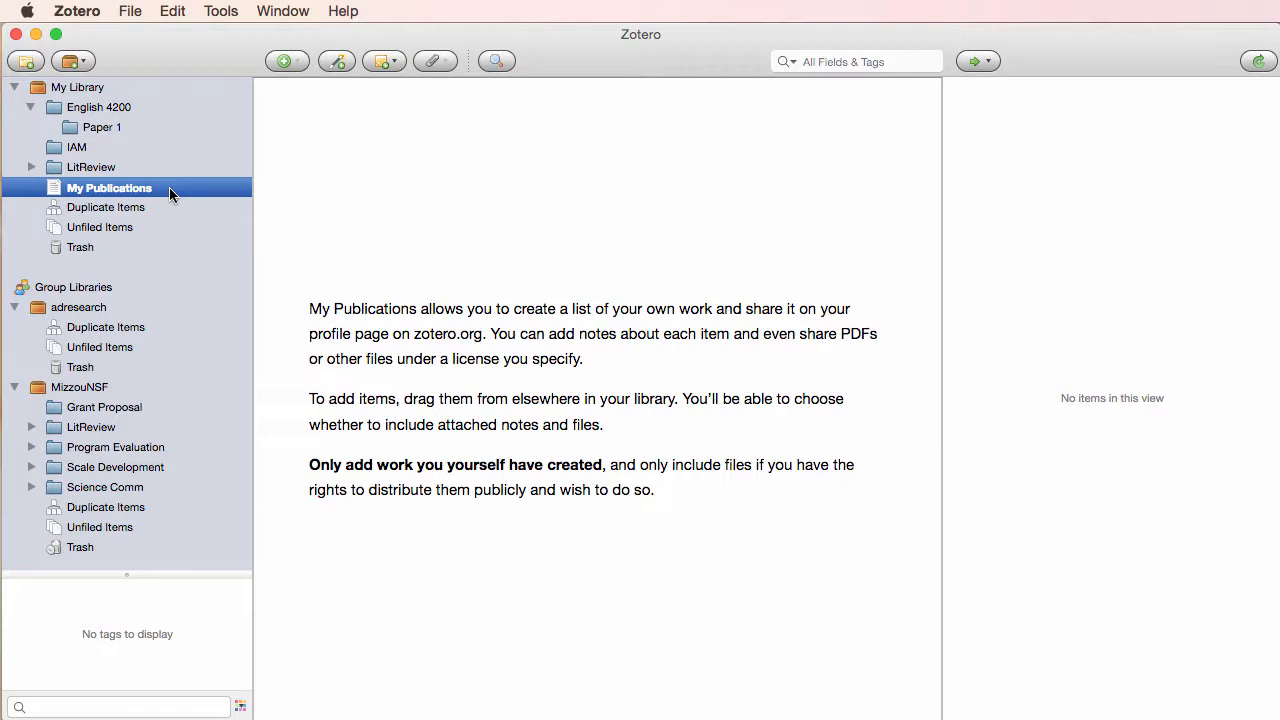
click(105, 207)
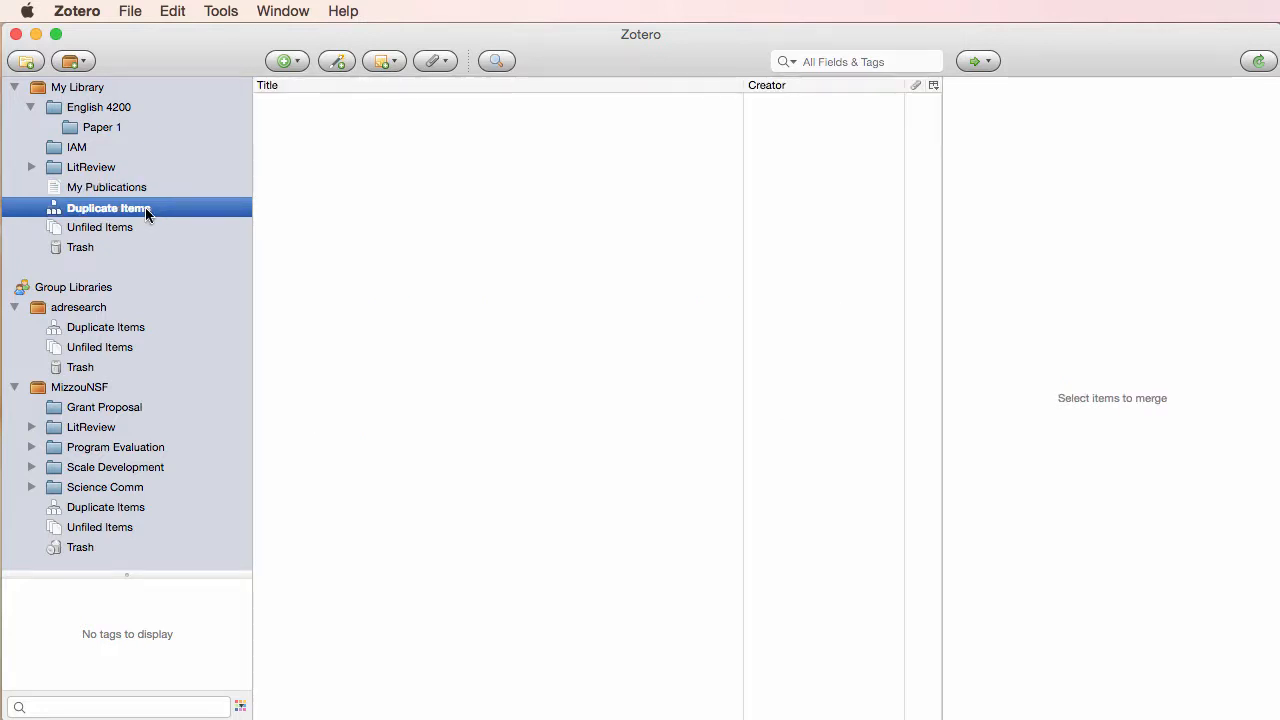
mouse_move(199, 212)
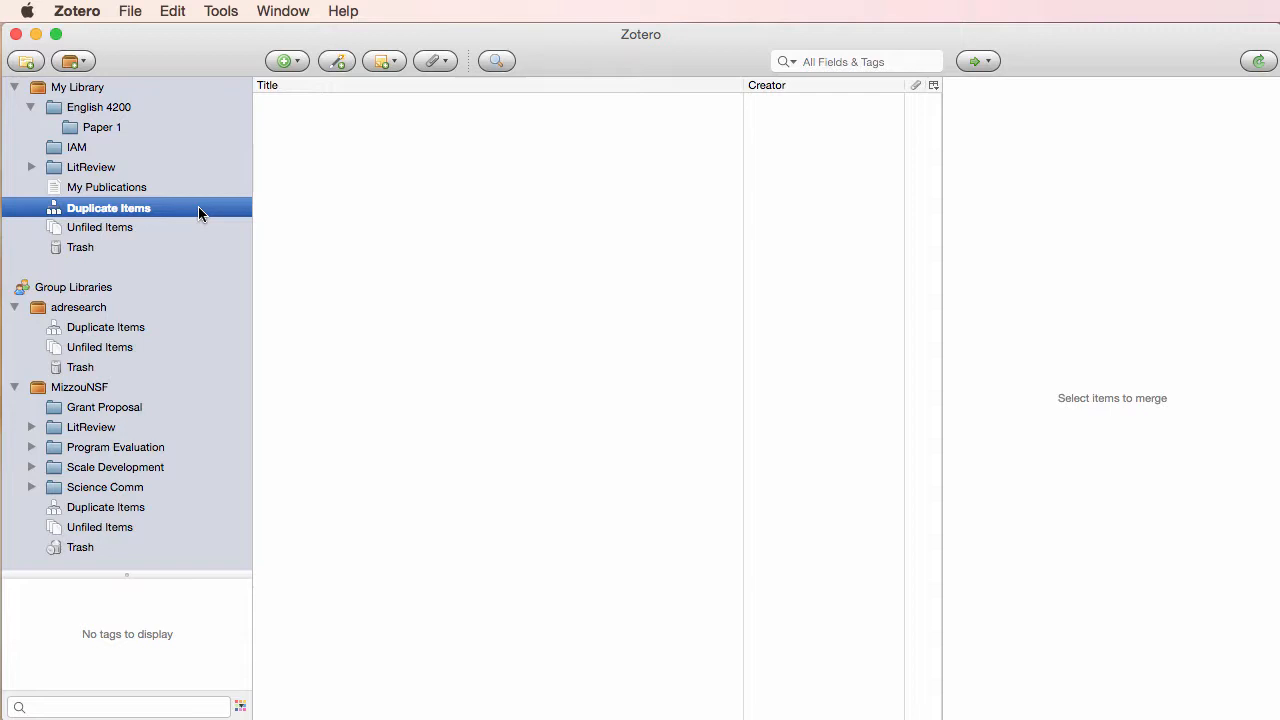